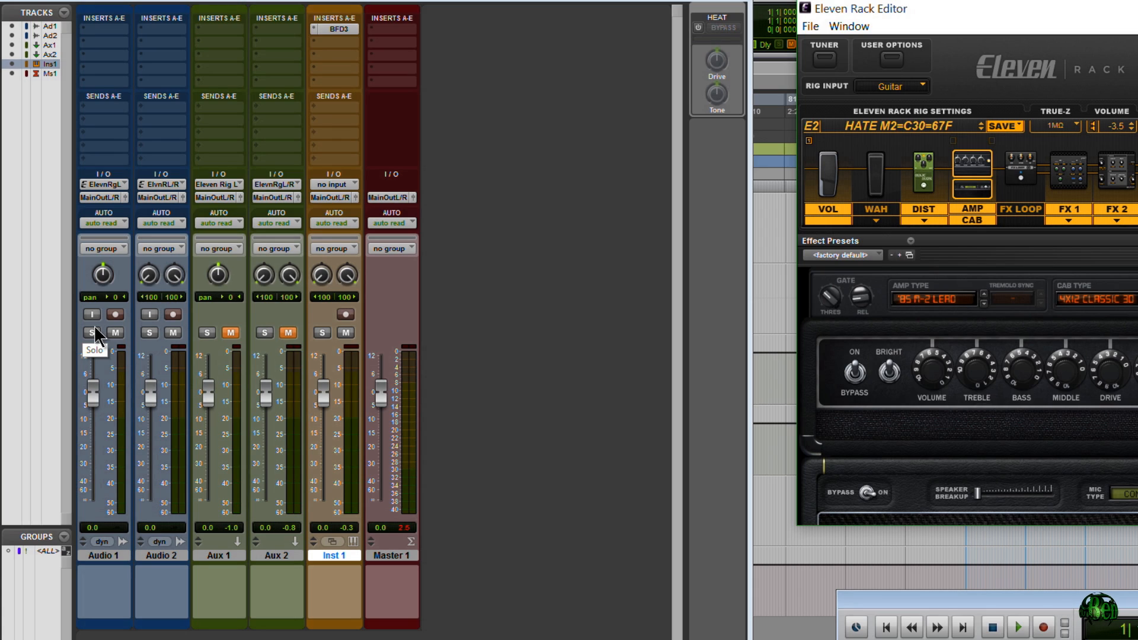
mouse_move(103, 334)
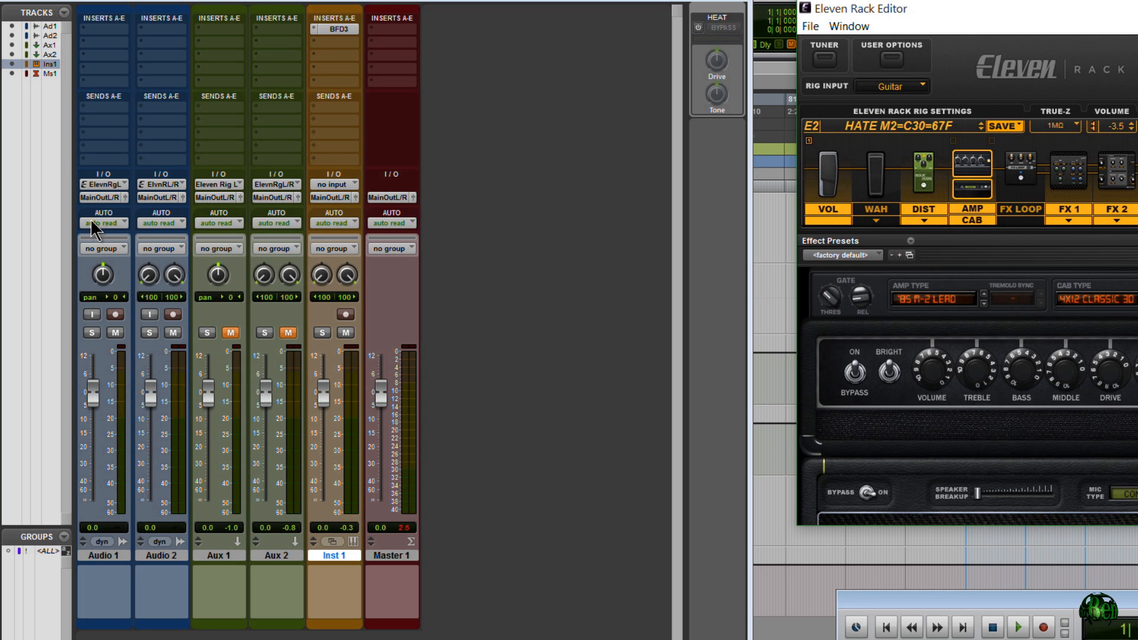
mouse_move(139, 533)
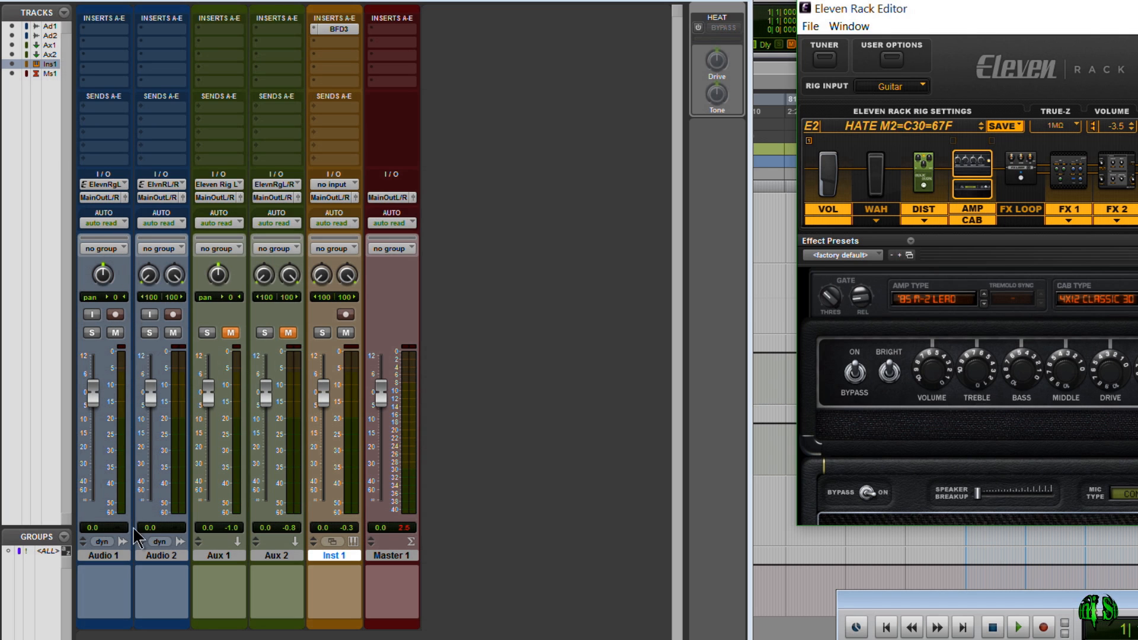
- Set Audio 1's input to Eleven Rig L (Mono) and leave input monitoring off
click(104, 184)
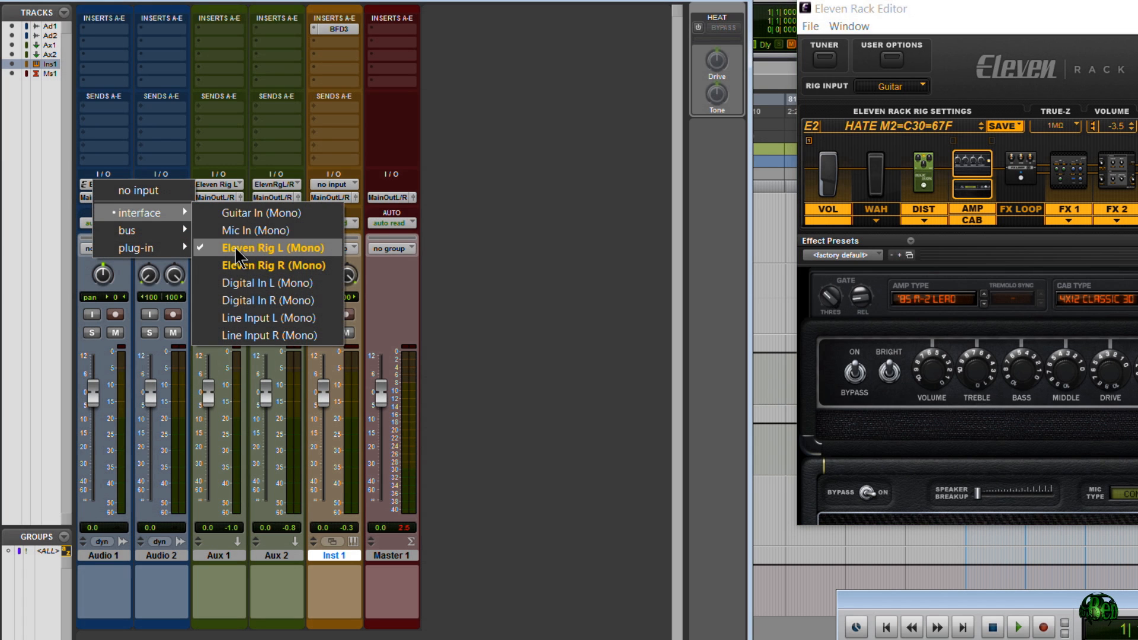
click(272, 248)
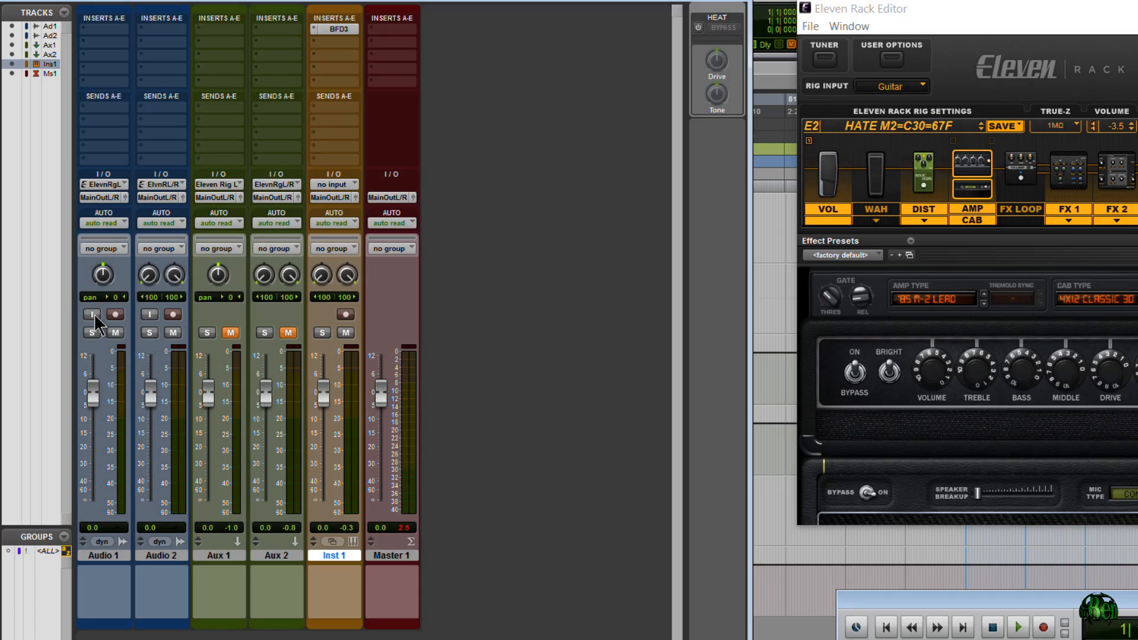
click(93, 314)
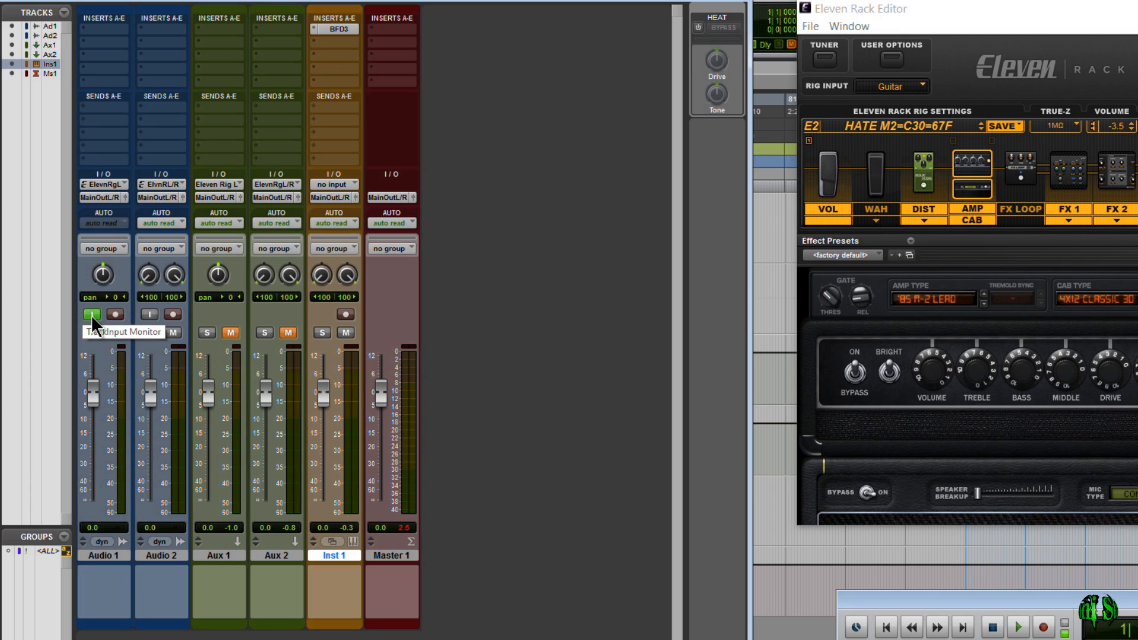
click(93, 314)
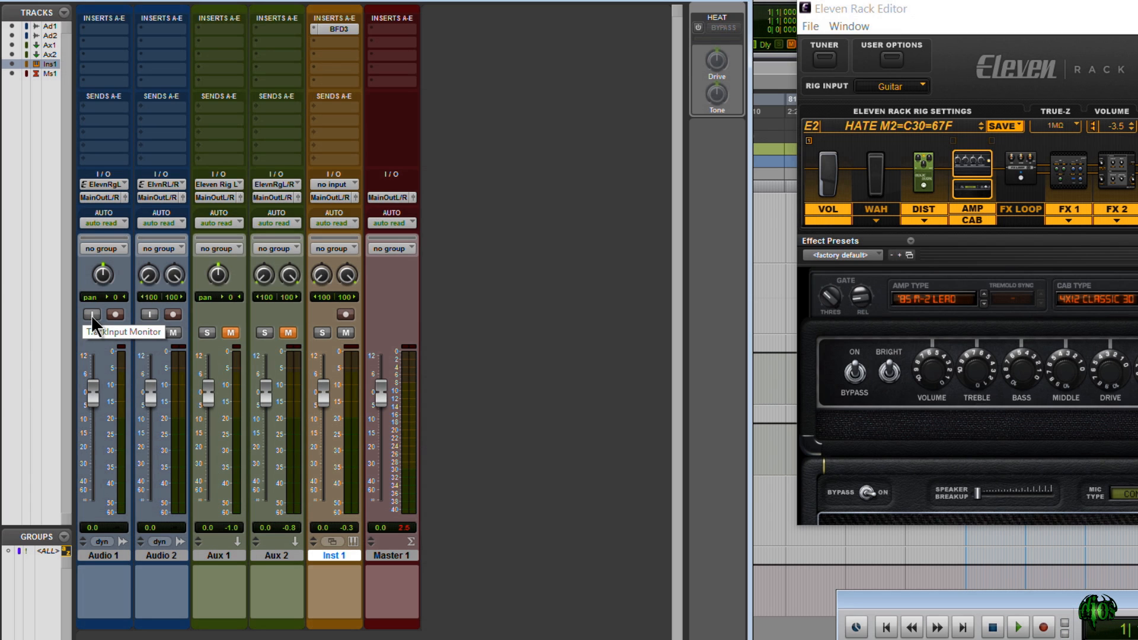
click(114, 315)
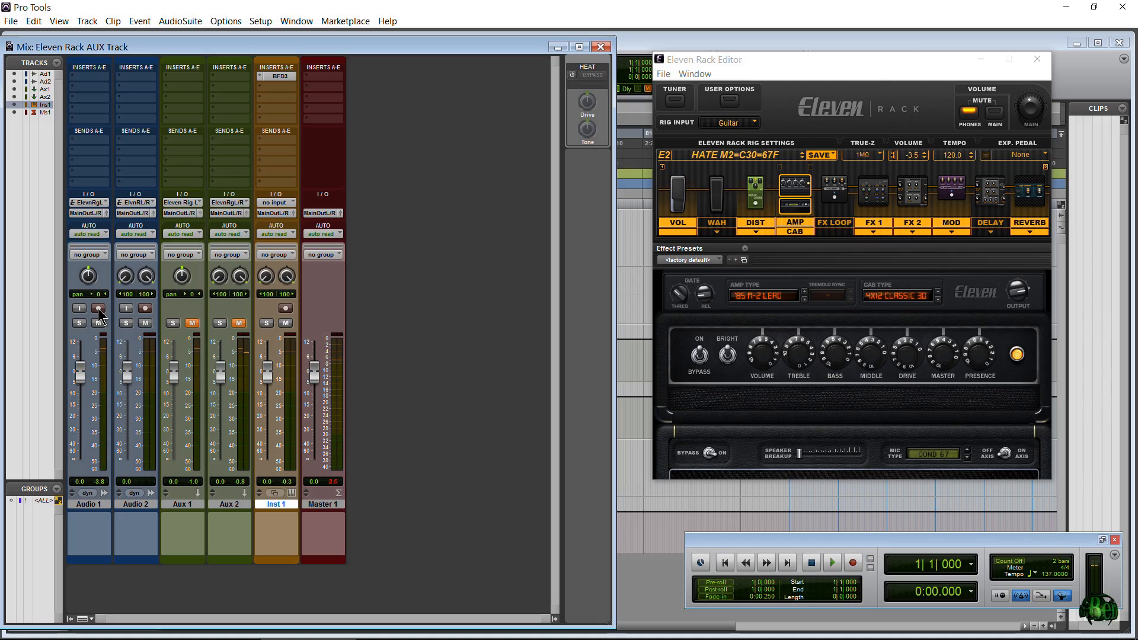
mouse_move(100, 310)
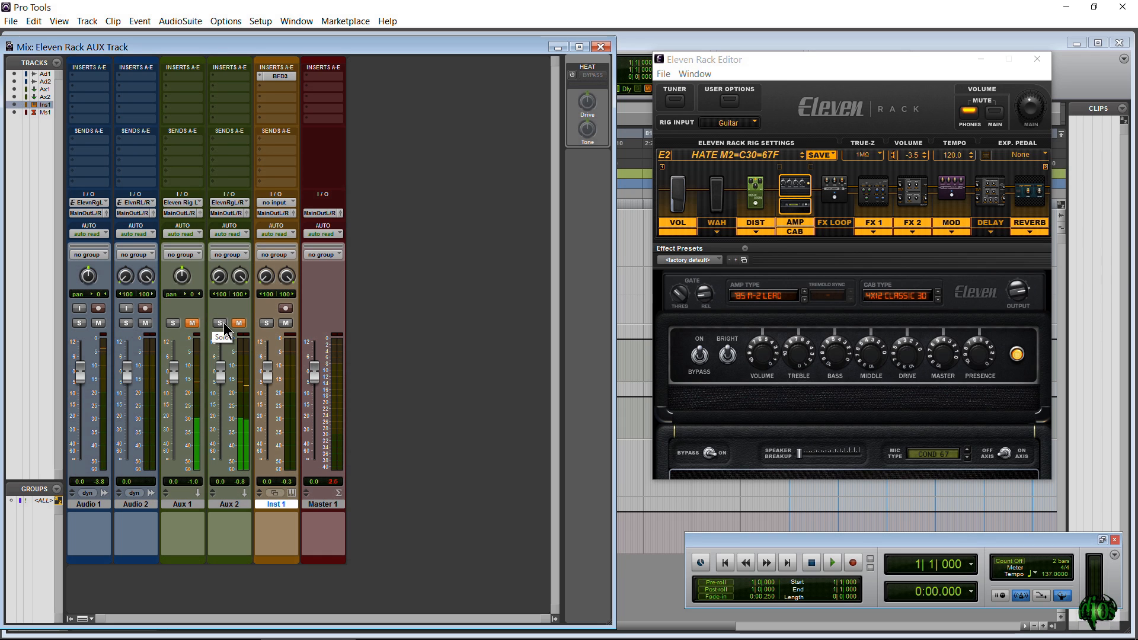
mouse_move(243, 325)
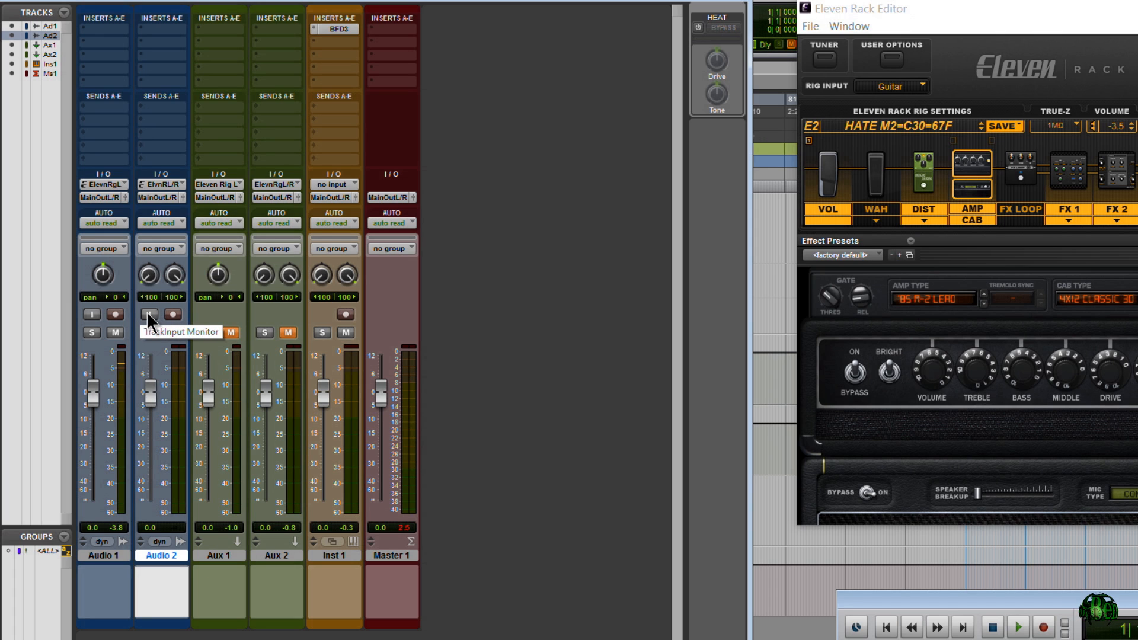
click(149, 314)
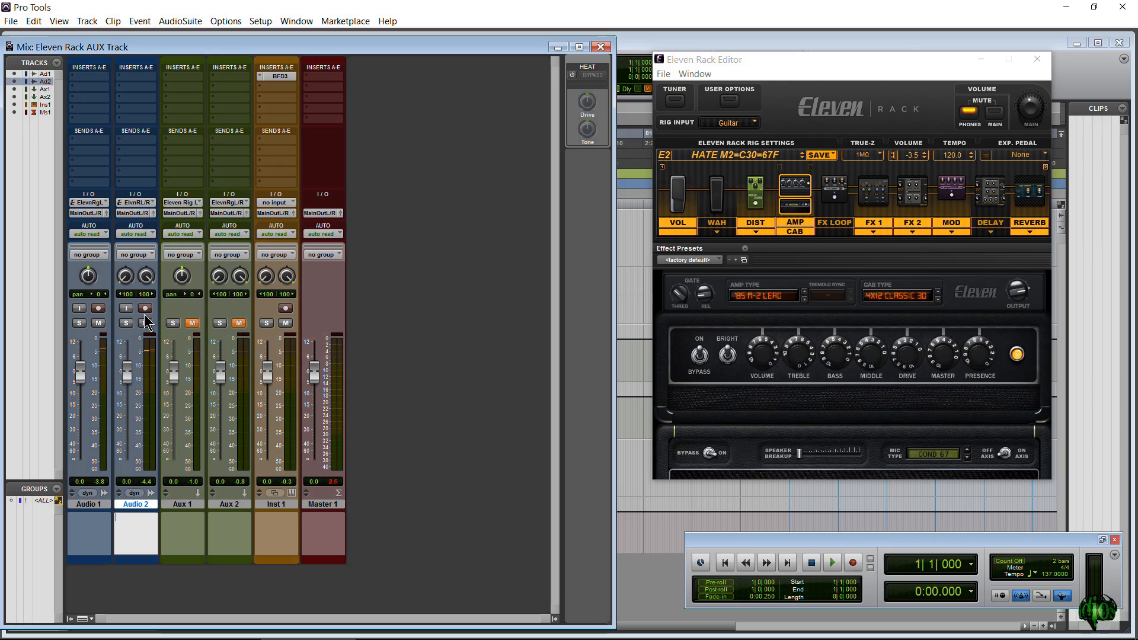
click(144, 307)
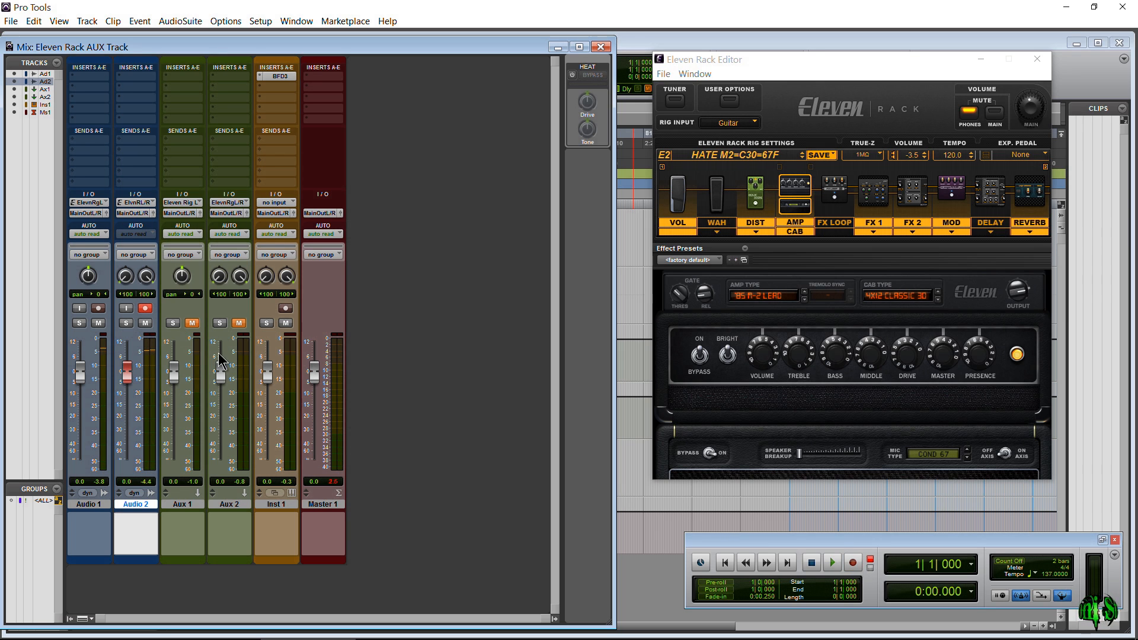
click(145, 307)
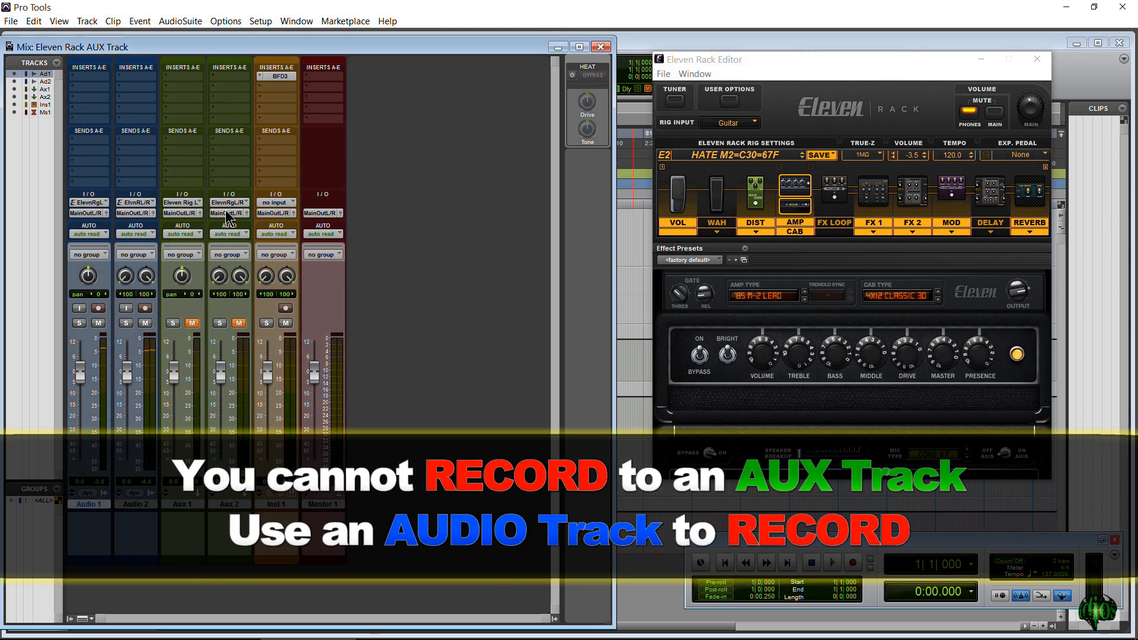
- Confirm Aux 2's input as Eleven Rig L/R (Stereo)
click(228, 203)
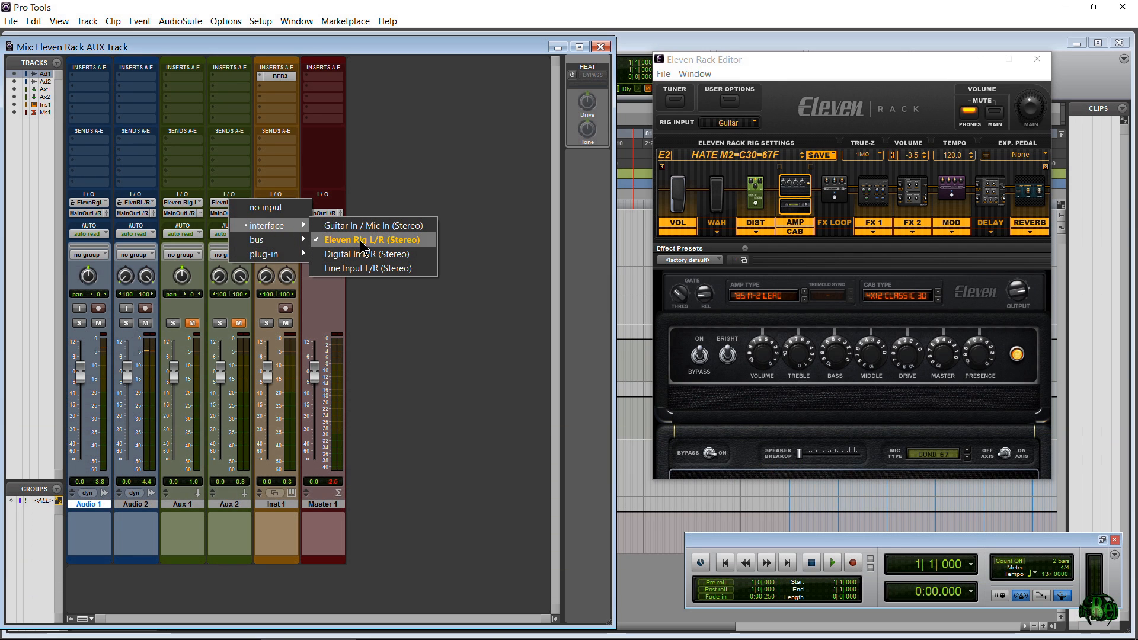
click(265, 207)
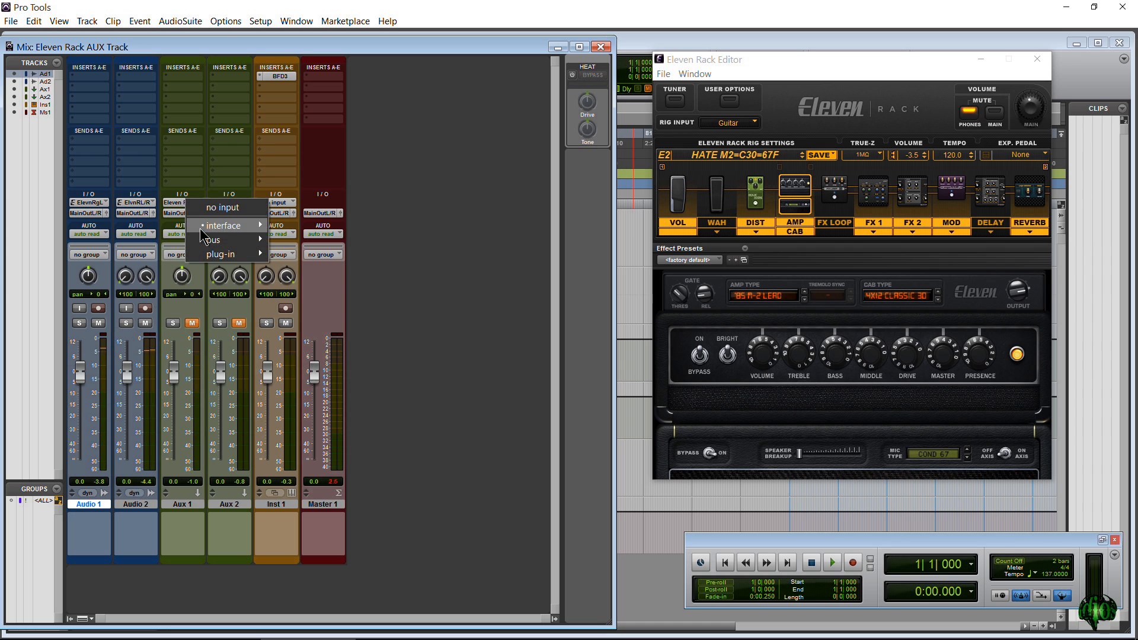
mouse_move(224, 225)
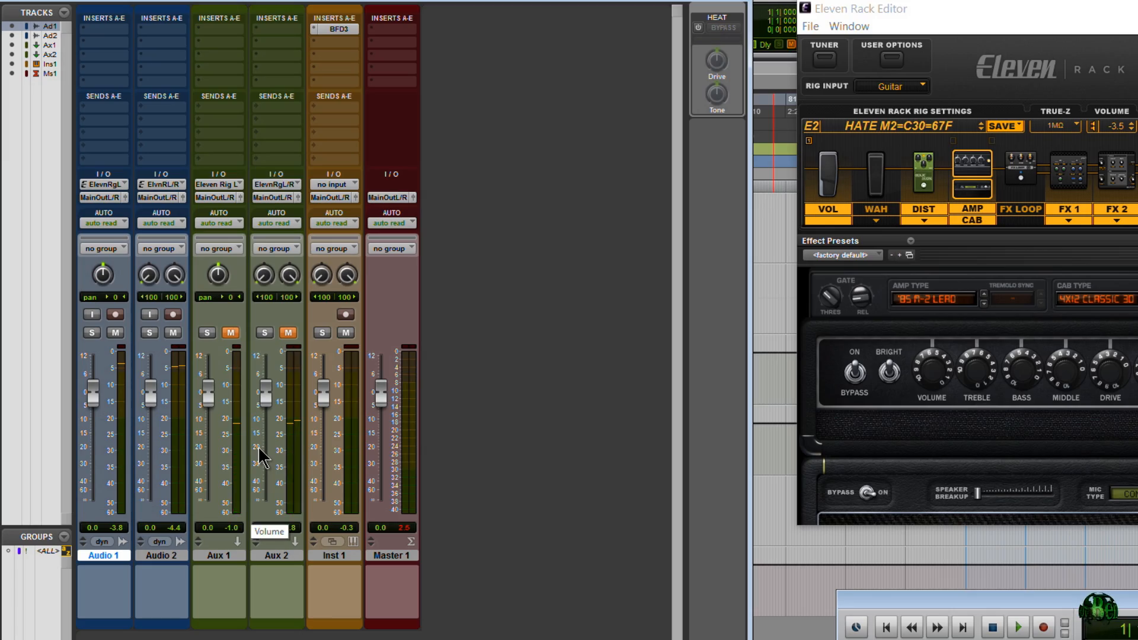
mouse_move(149, 314)
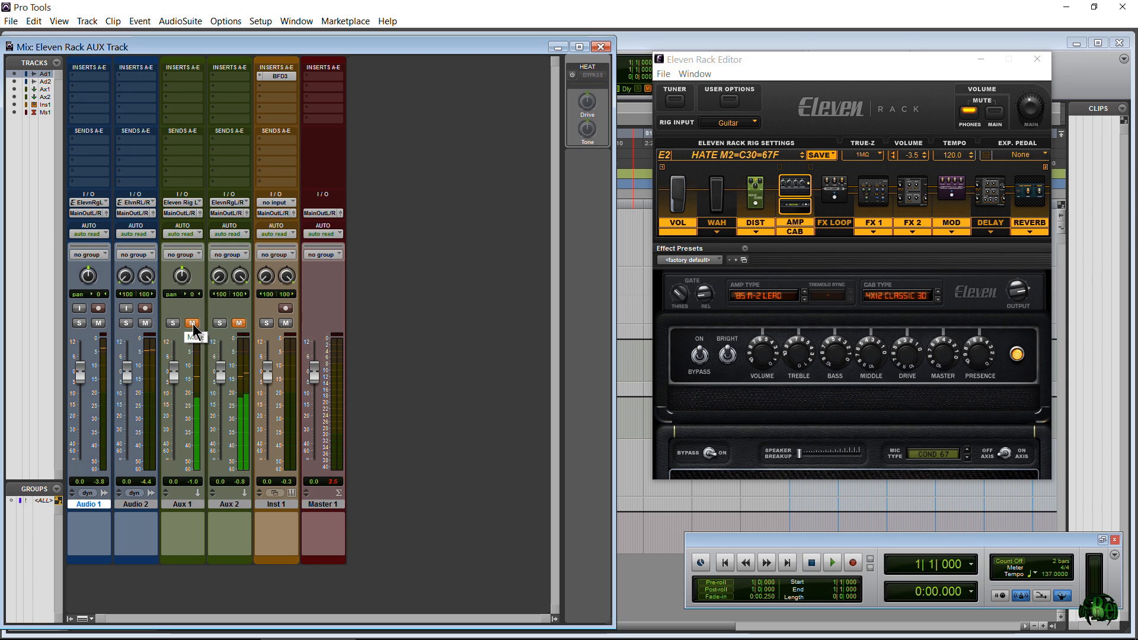
- Confirm Aux 1's input as Eleven Rig L (Mono), then unmute Aux 2
click(182, 202)
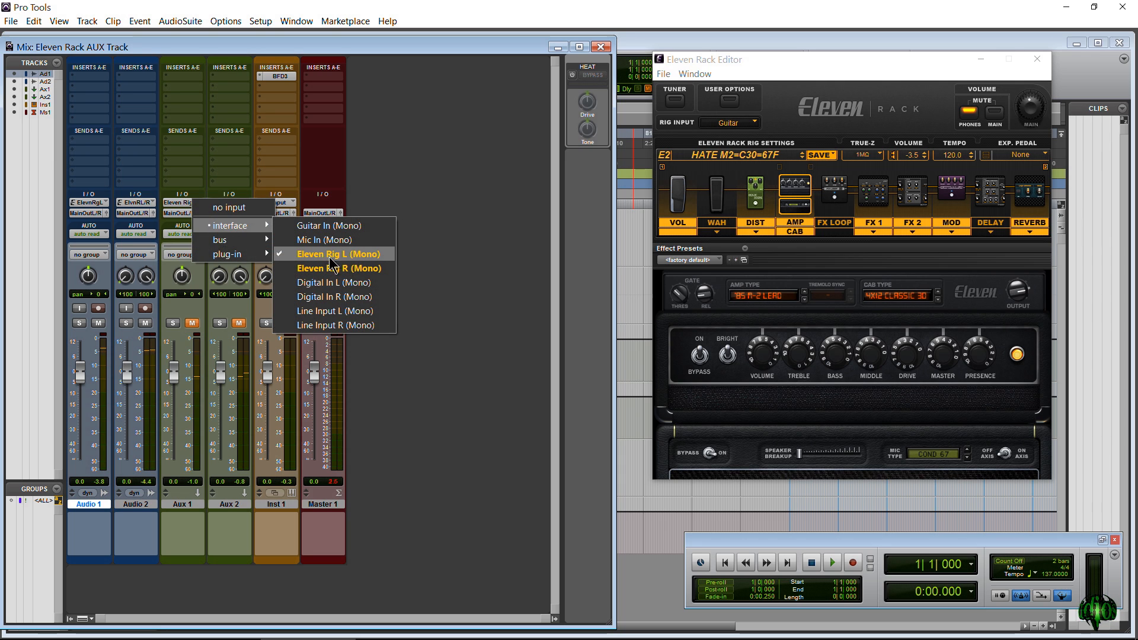
click(331, 255)
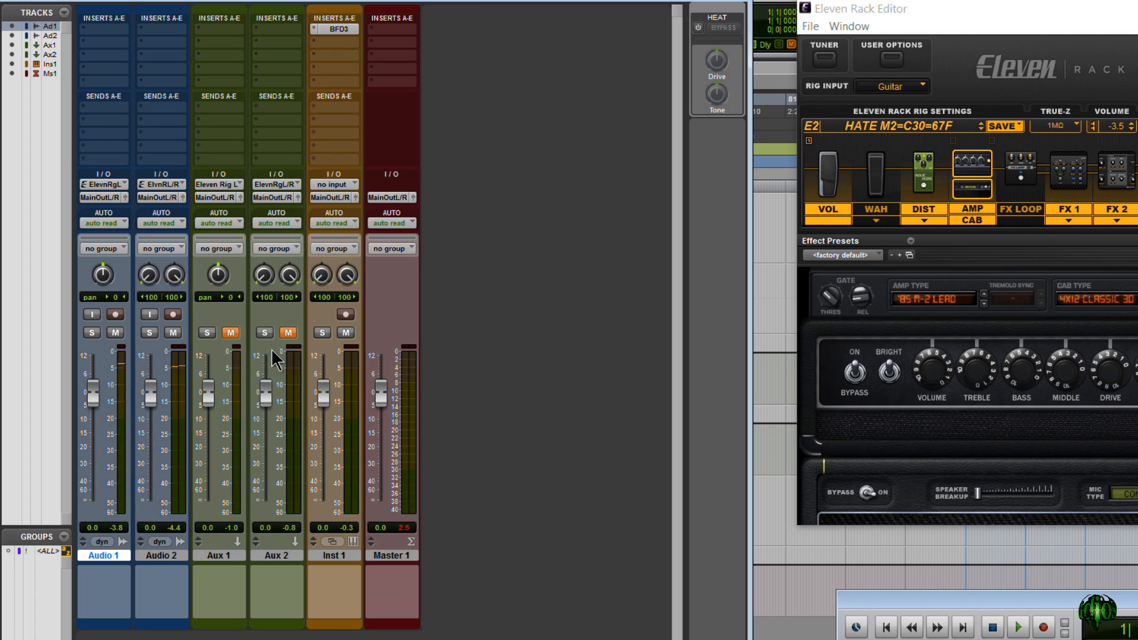
click(288, 332)
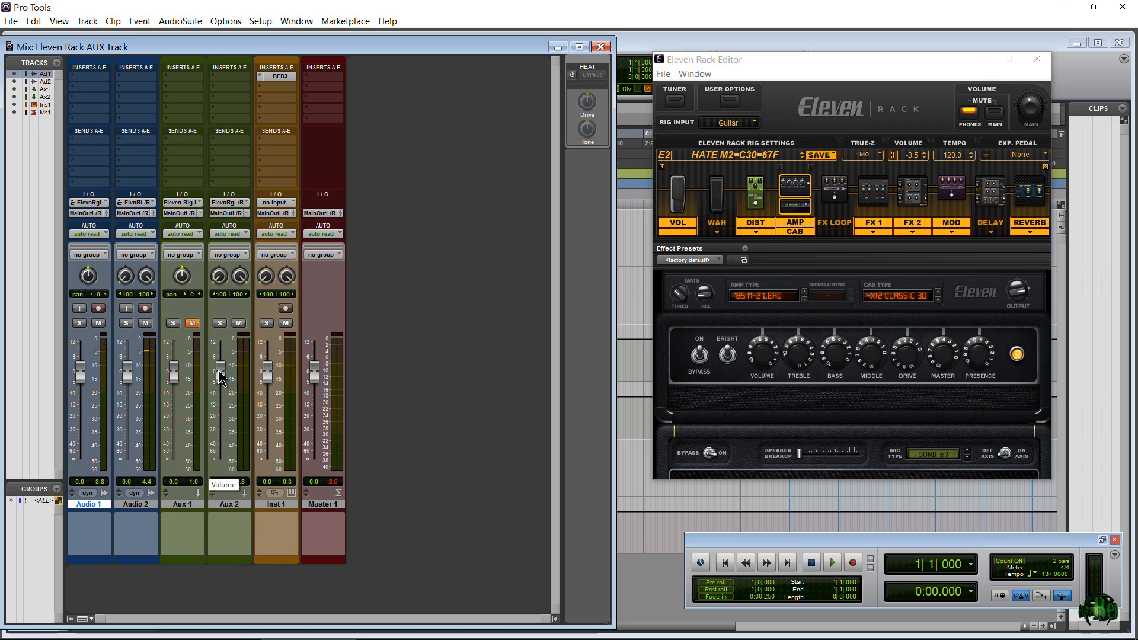
mouse_move(277, 77)
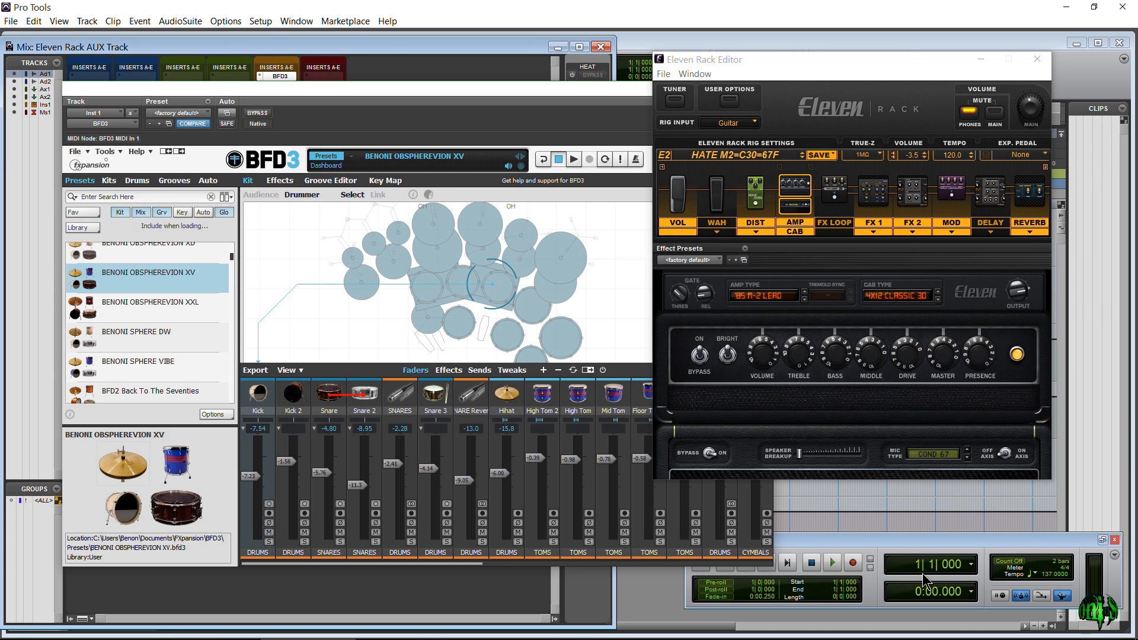
- Play the session to hear Inst 1's BFD3 drum groove, then stop
click(832, 563)
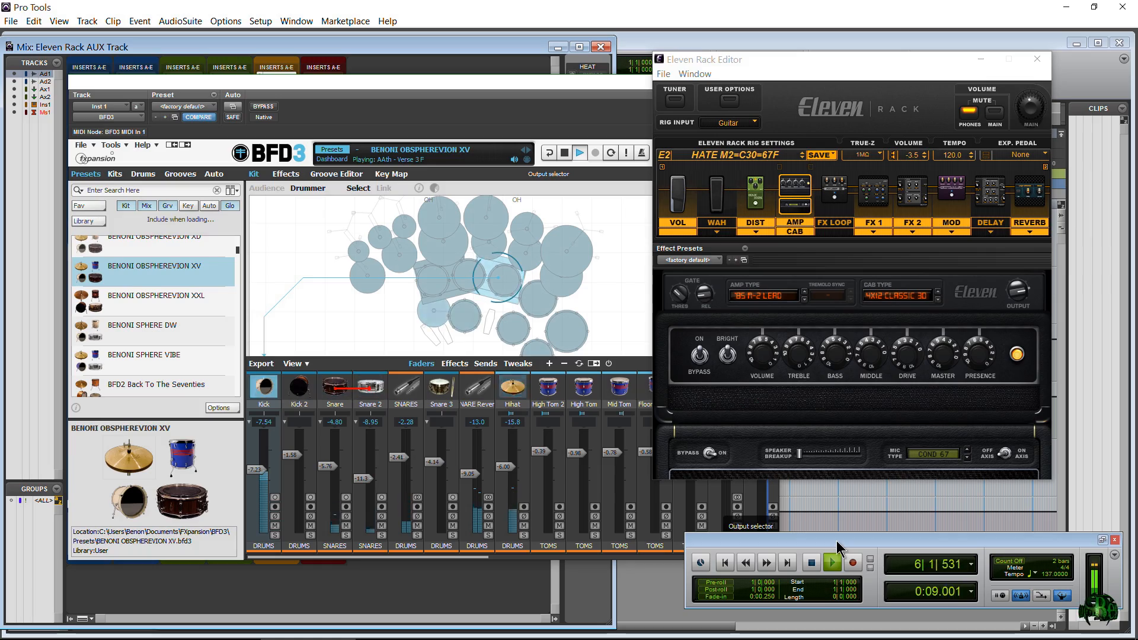
click(811, 563)
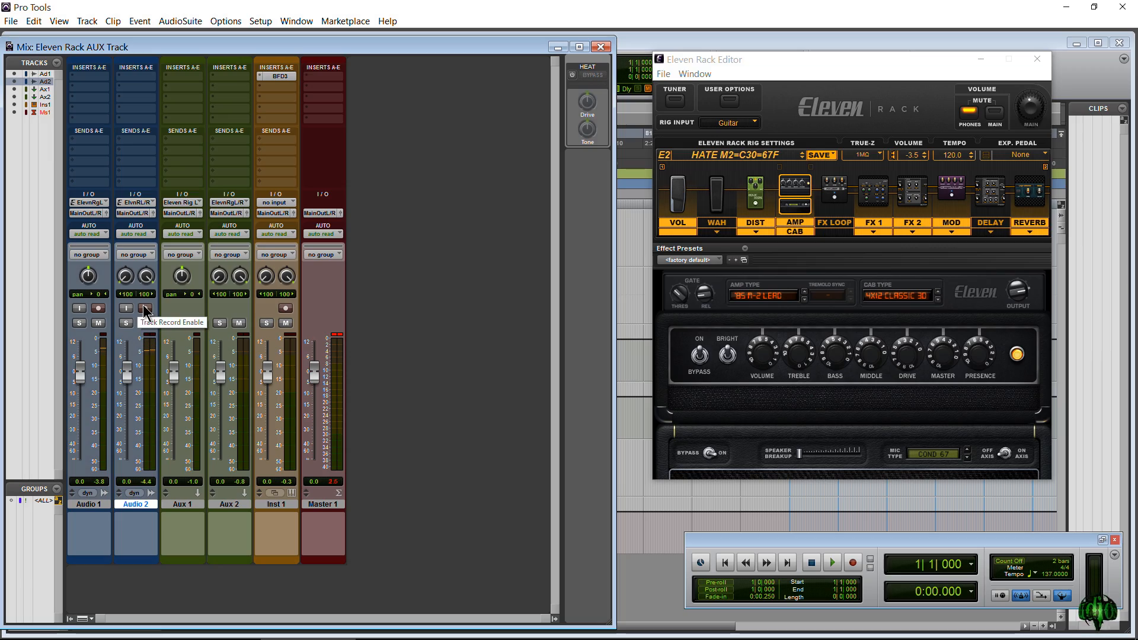
click(191, 322)
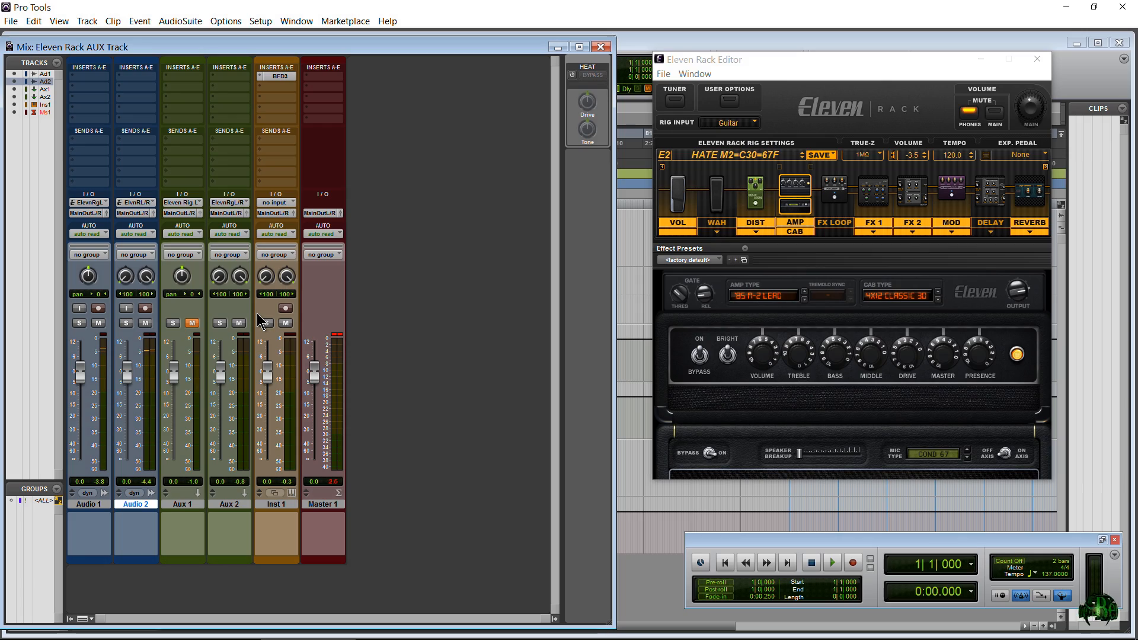
click(229, 504)
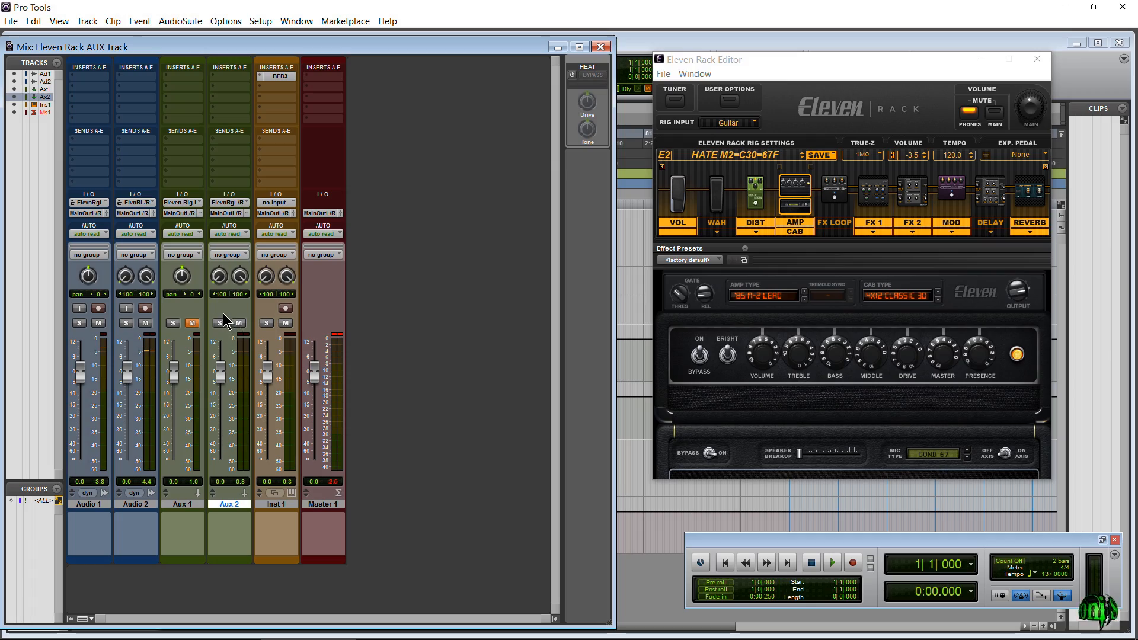